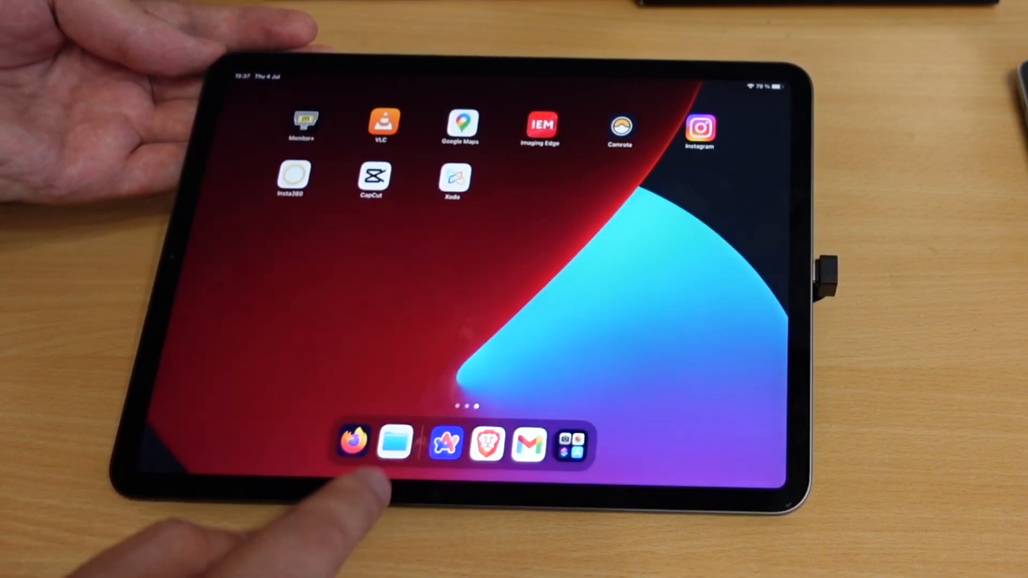
Step: Launch the Files app from the iPad dock
{"action": "left_click", "coordinate": [394, 443]}
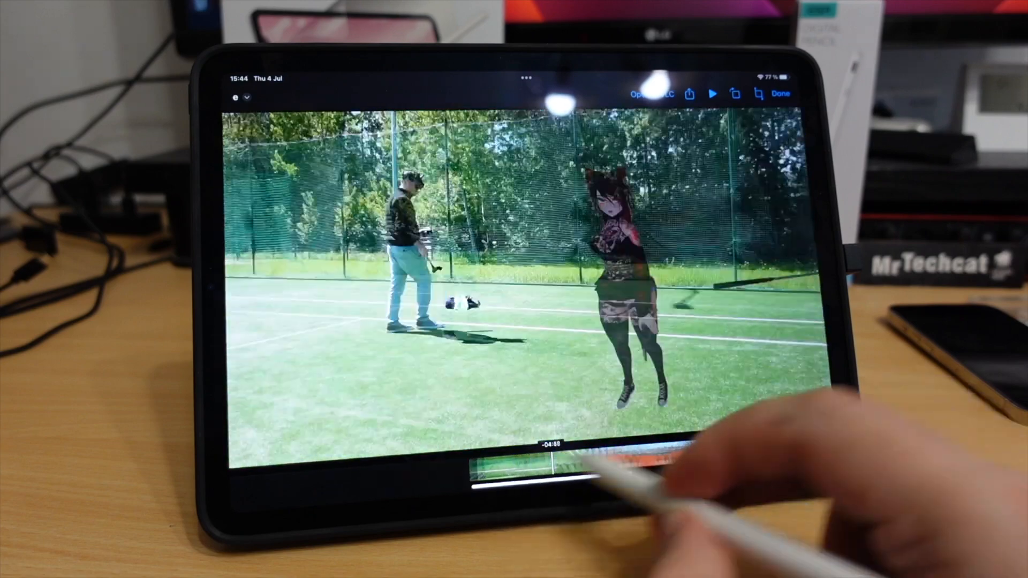
Step: Scrub the tennis-court video's timeline to jump to a later point
{"action": "left_click", "coordinate": [714, 94]}
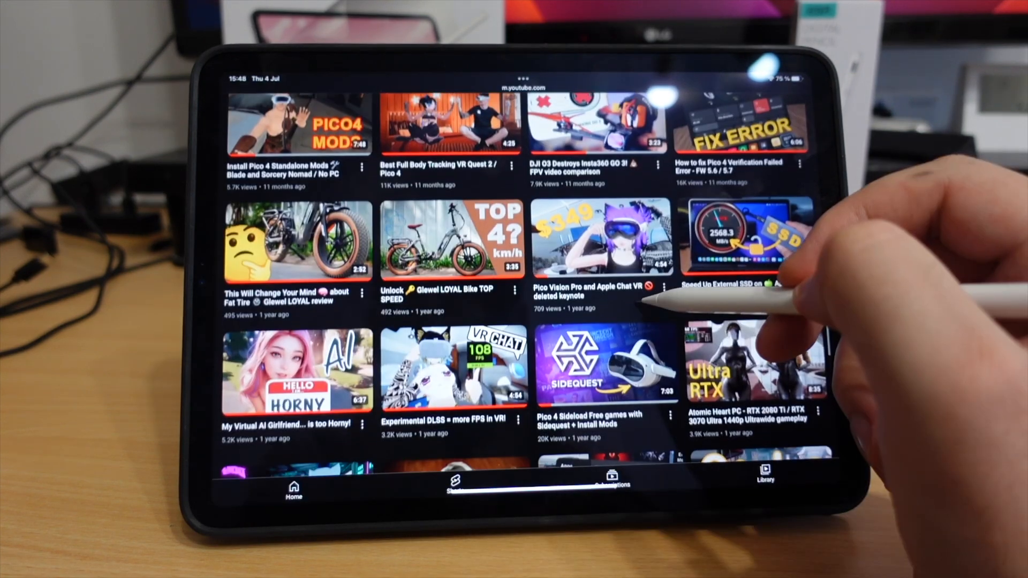
Step: Scroll the YouTube video grid down toward the MacBook external SSD speed-up video
{"action": "scroll", "scroll_direction": "down", "scroll_amount": 3}
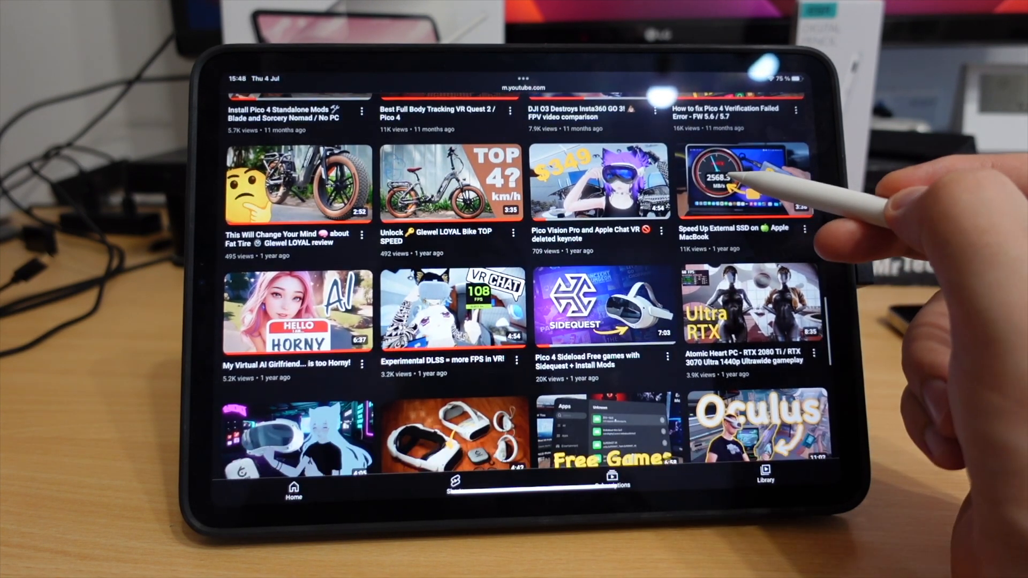